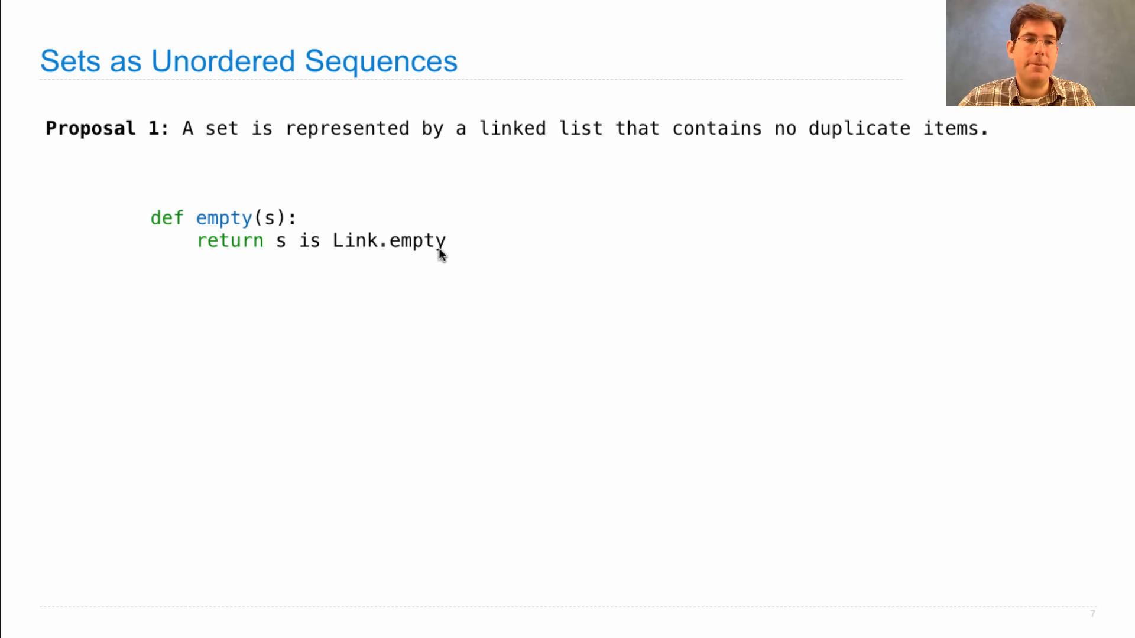
mouse_move(583, 261)
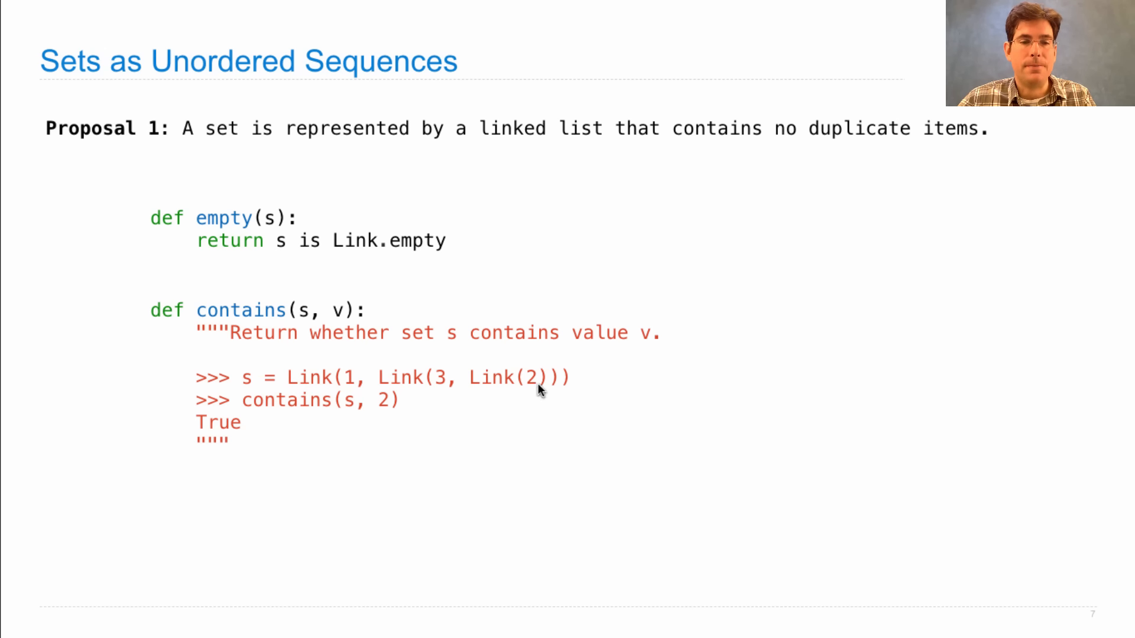
mouse_move(355, 419)
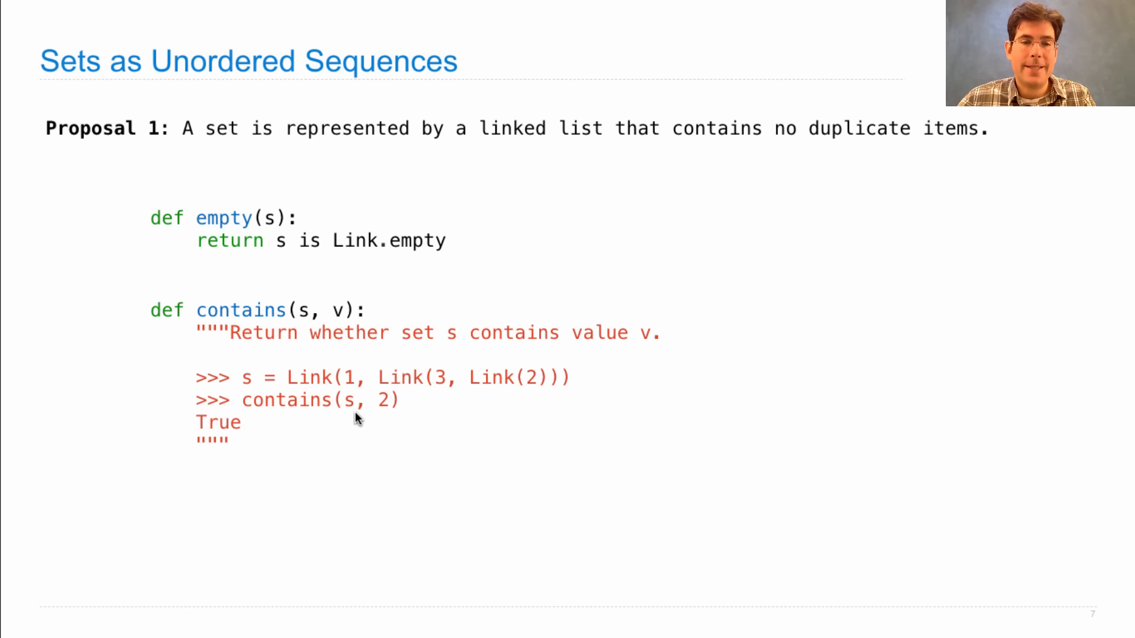
mouse_move(389, 414)
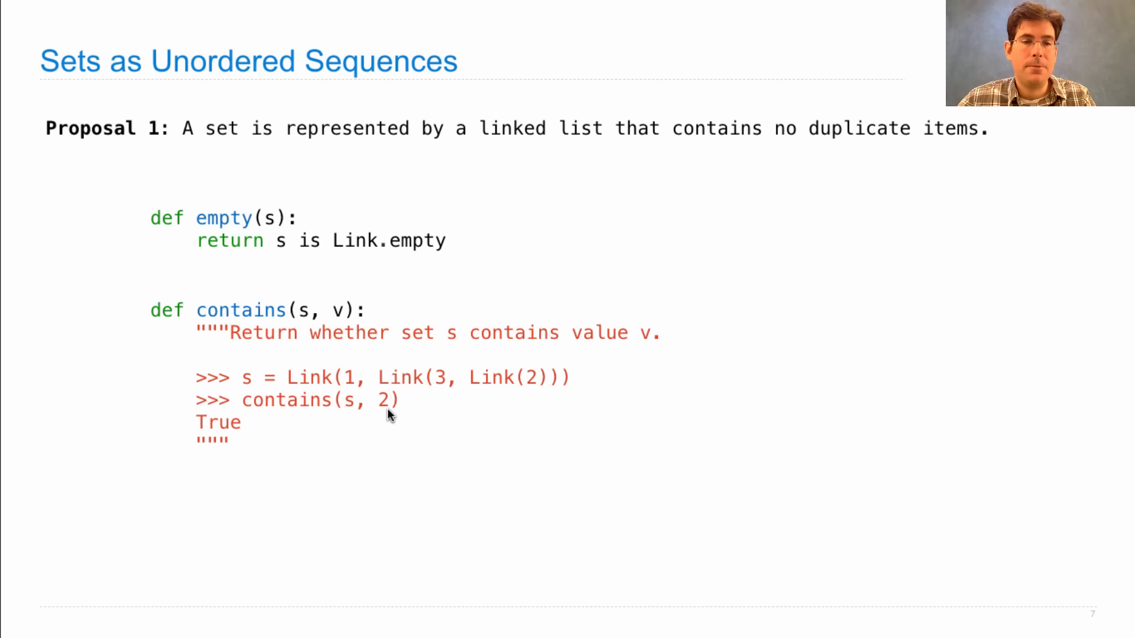
mouse_move(442, 451)
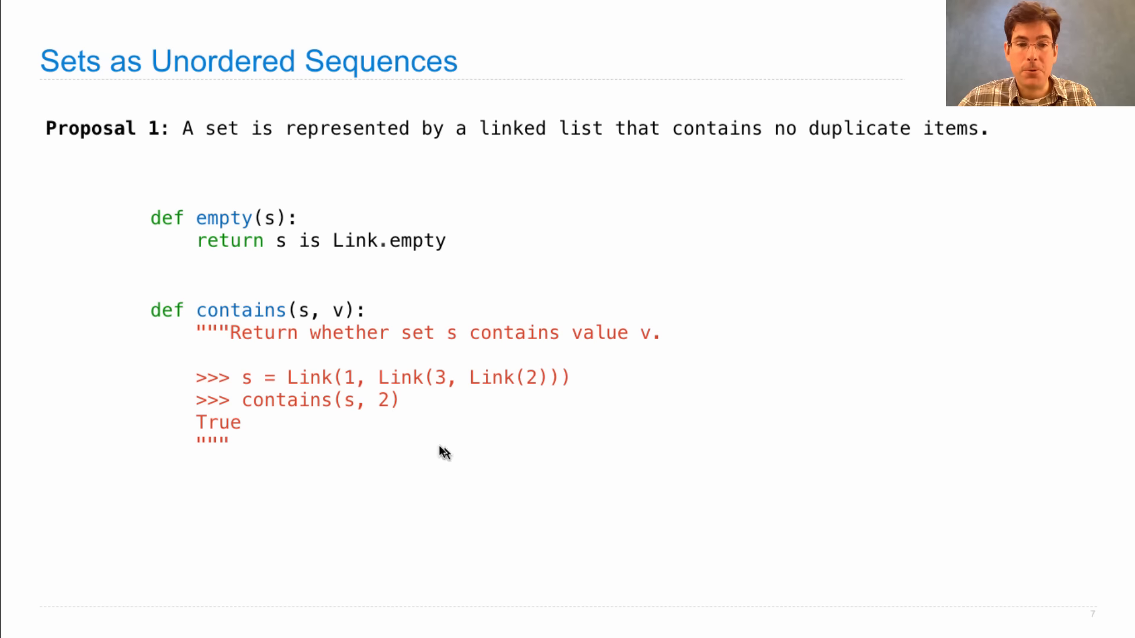
mouse_move(1032, 460)
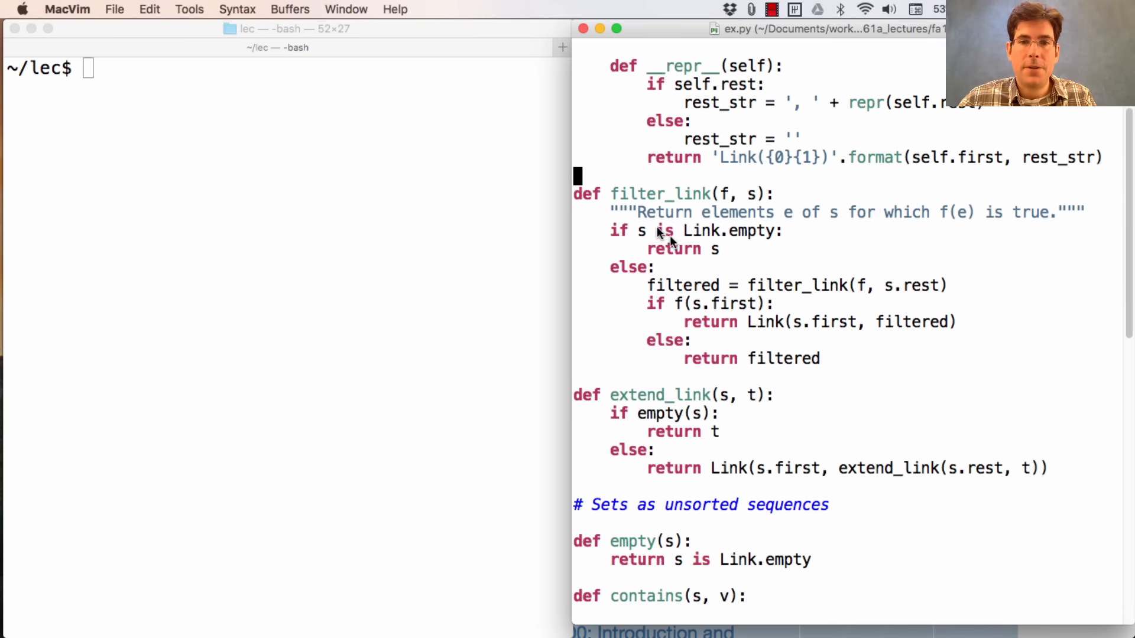
mouse_move(700, 216)
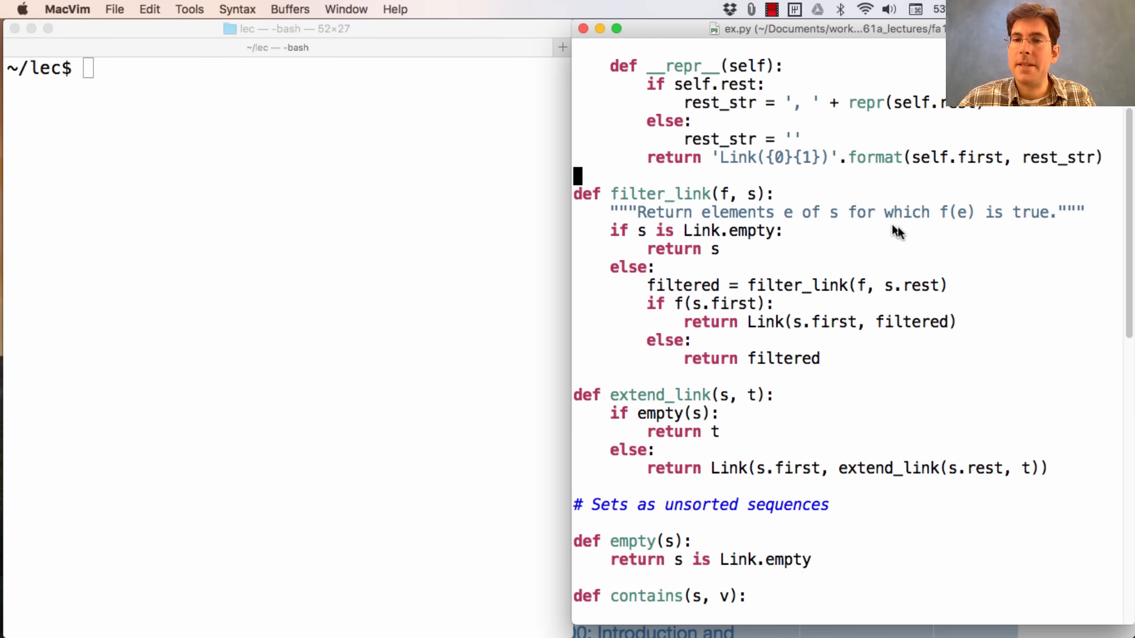
mouse_move(980, 228)
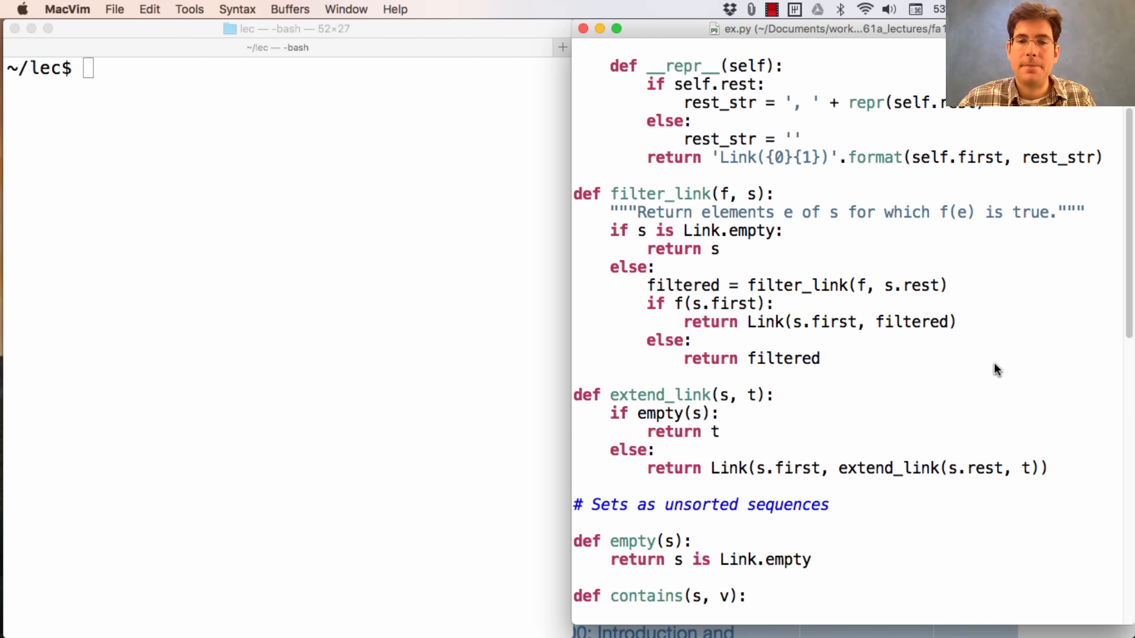
scroll(down, 3)
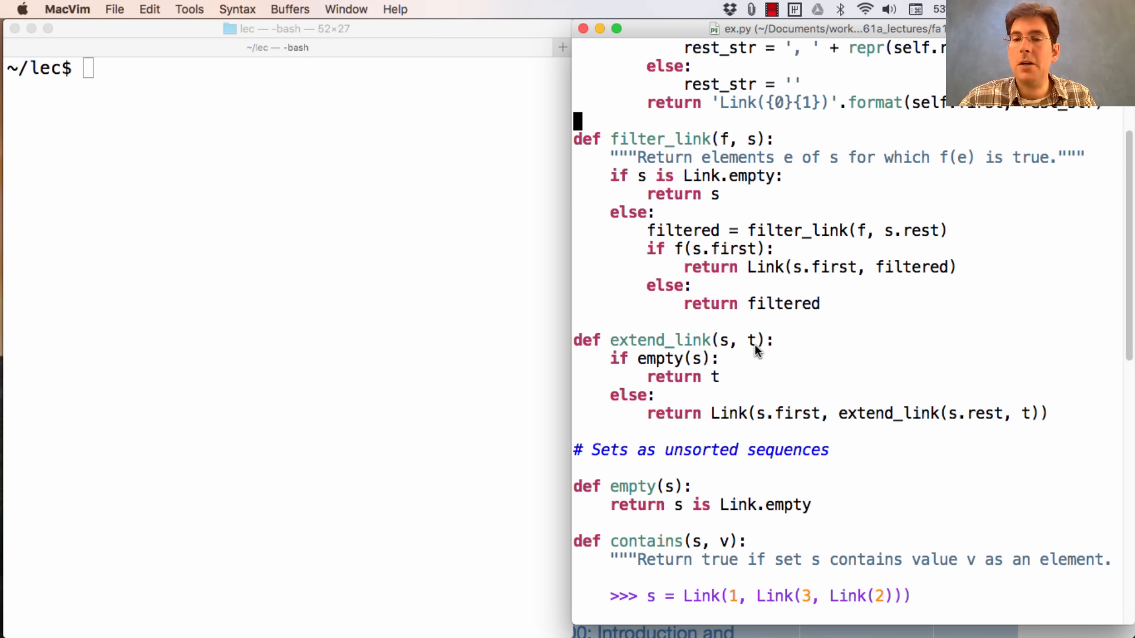
mouse_move(728, 354)
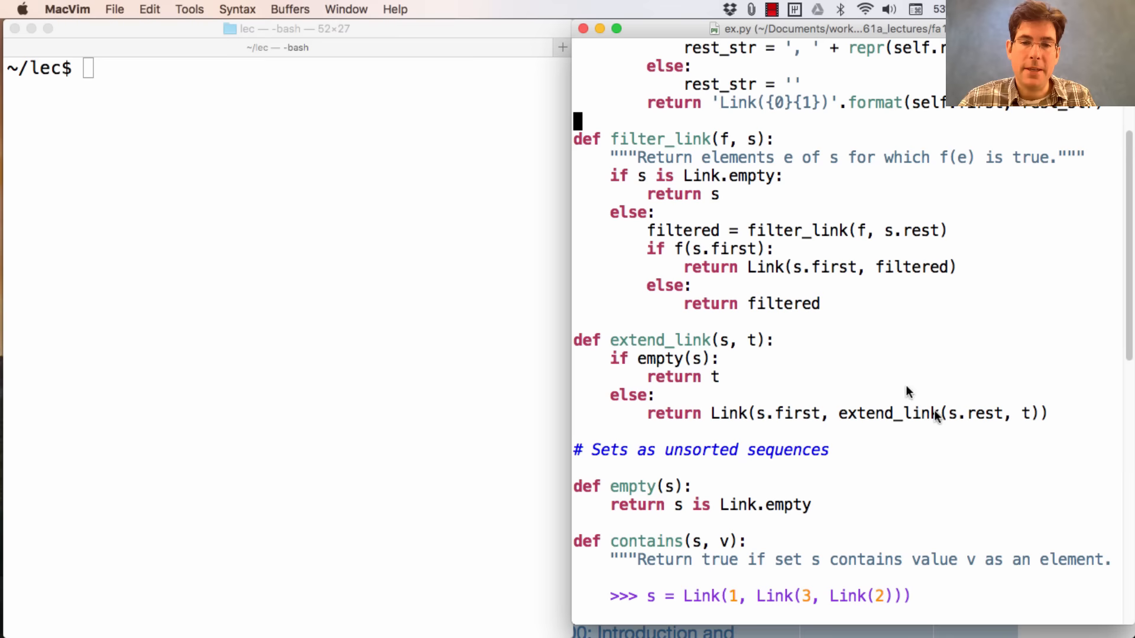
scroll(down, 3)
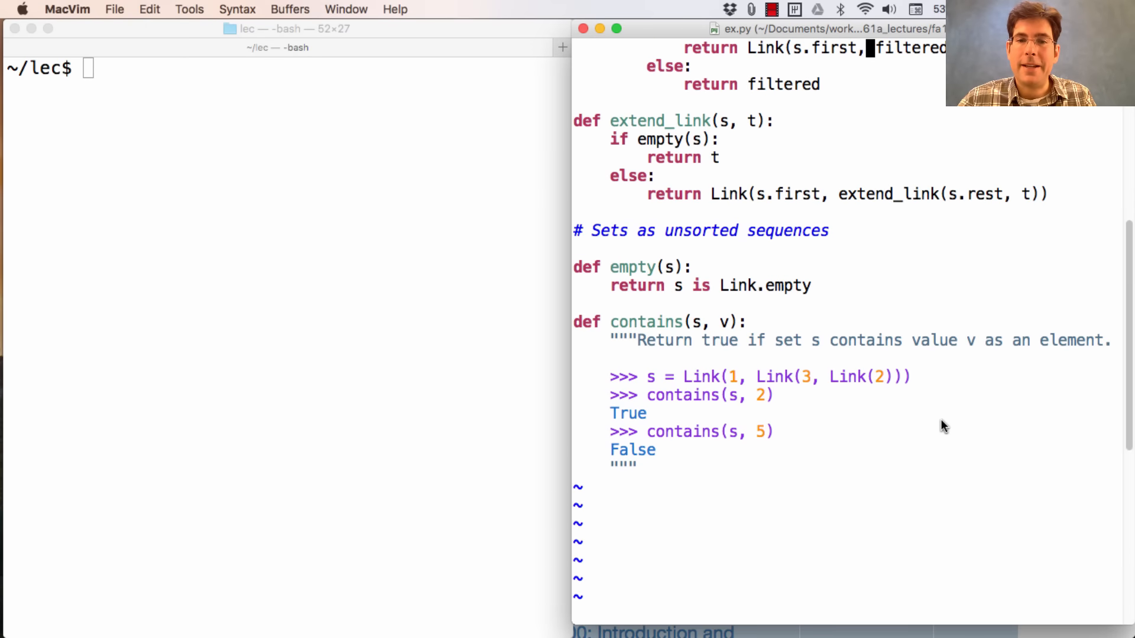
scroll(down, 3)
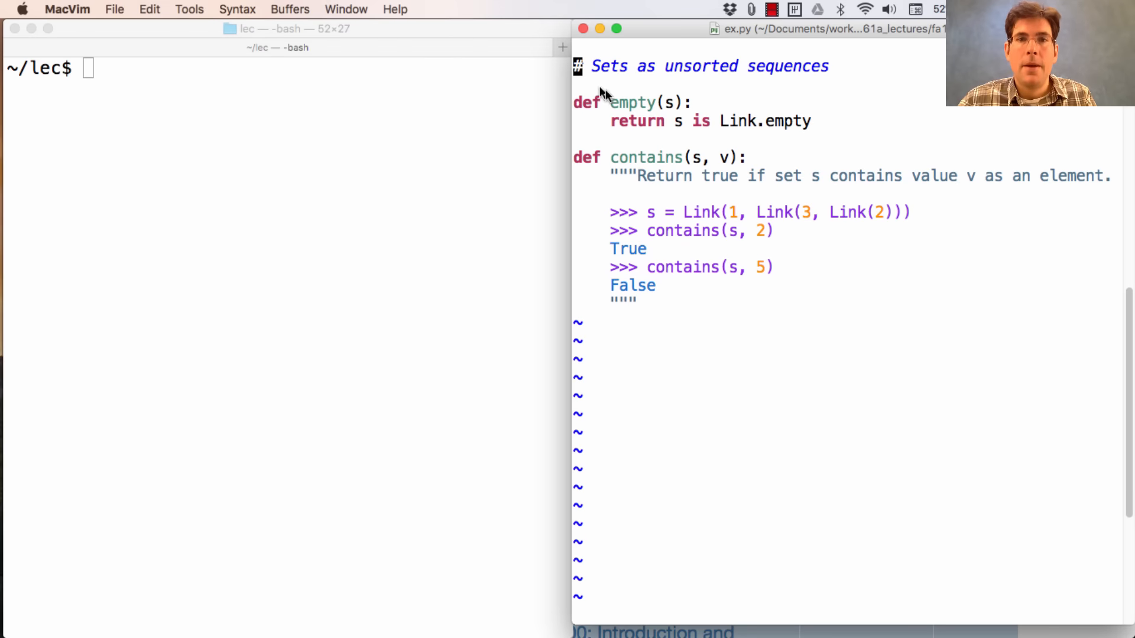
mouse_move(790, 141)
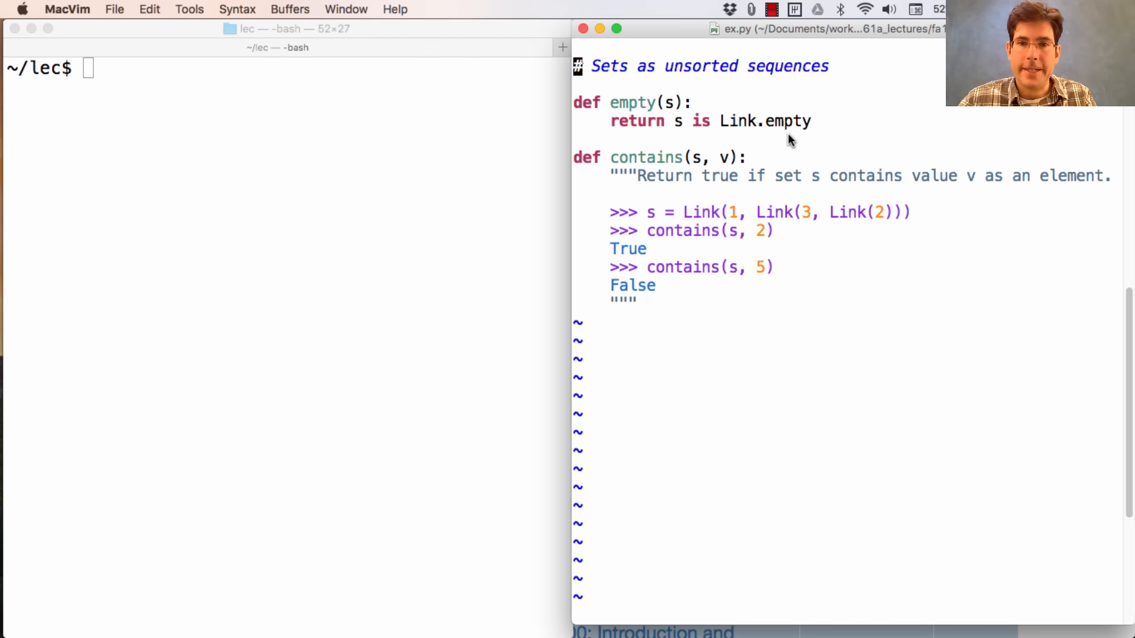
mouse_move(694, 187)
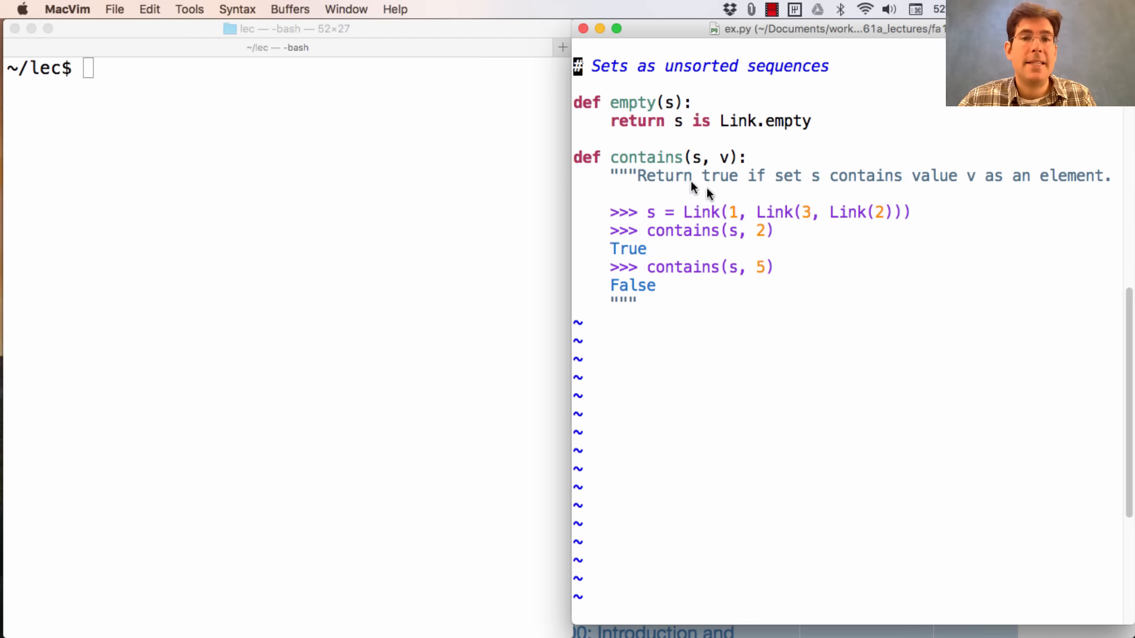
mouse_move(698, 166)
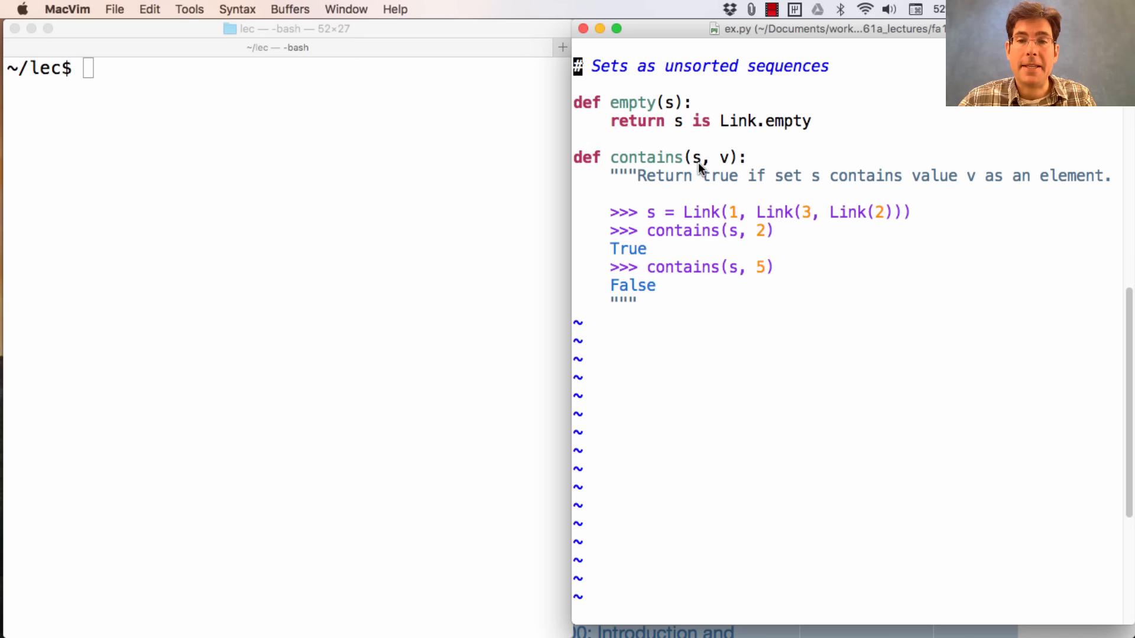
mouse_move(764, 238)
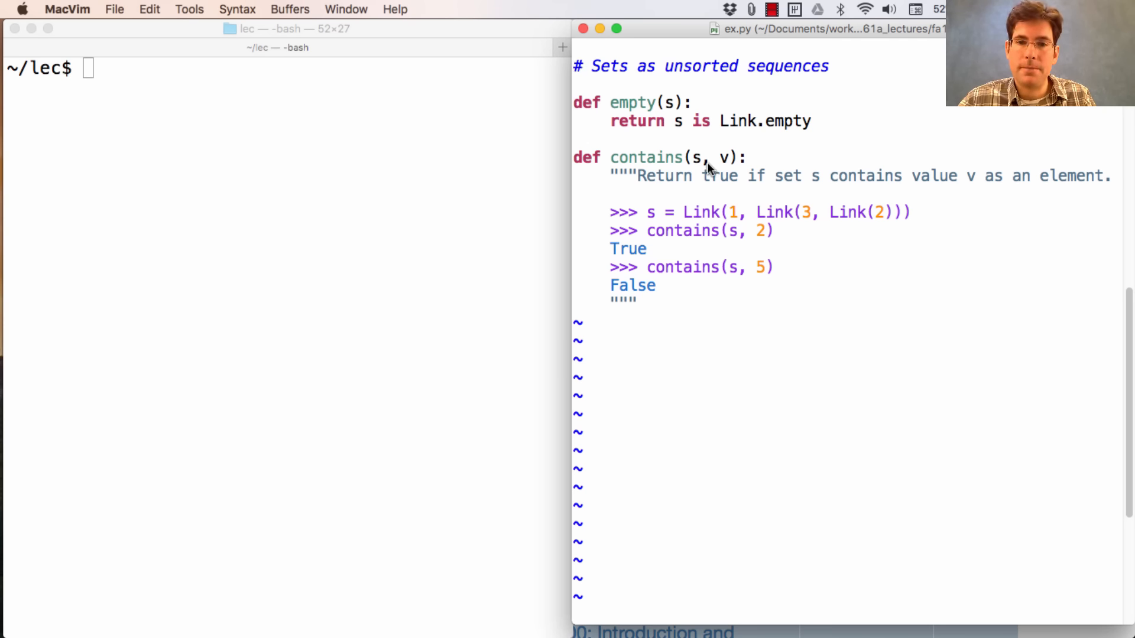
mouse_move(655, 248)
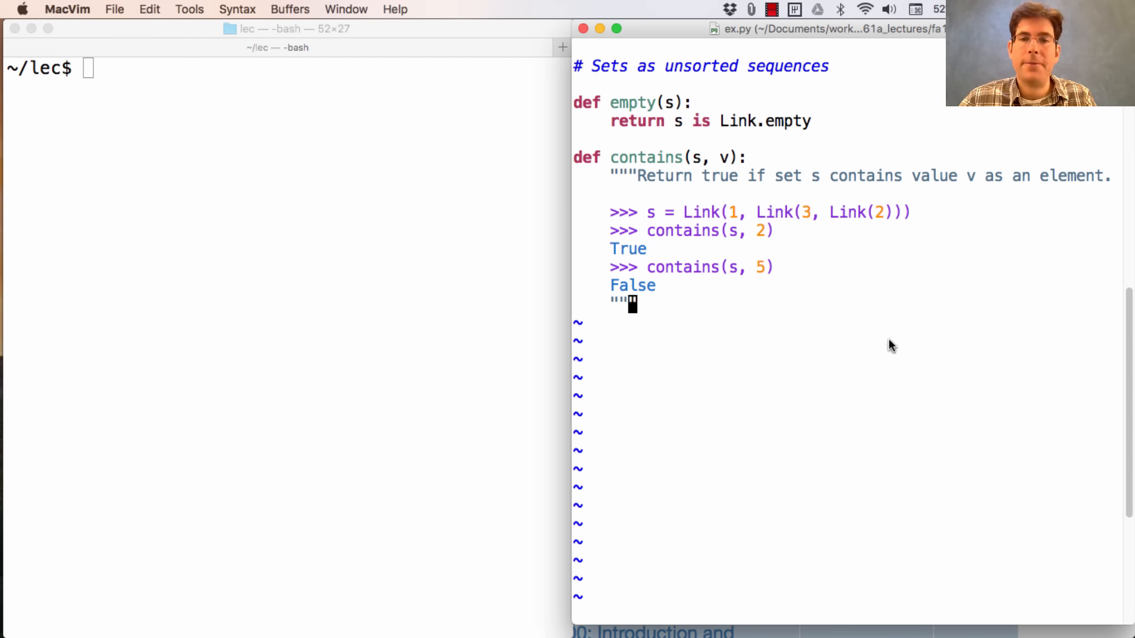
text(if emp)
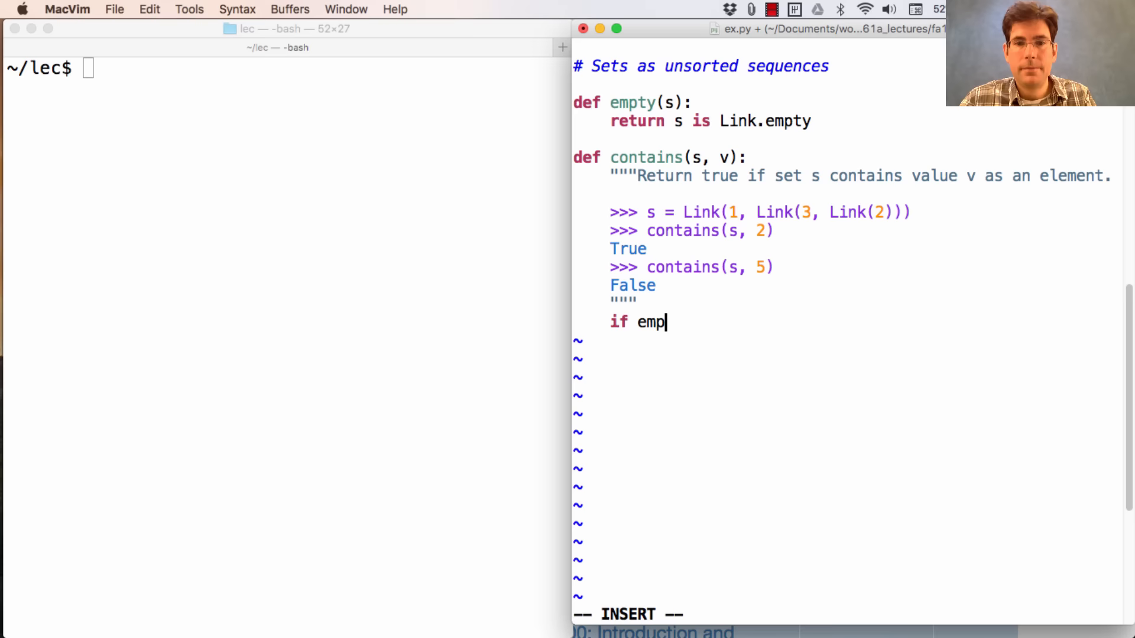
text(ty(s):)
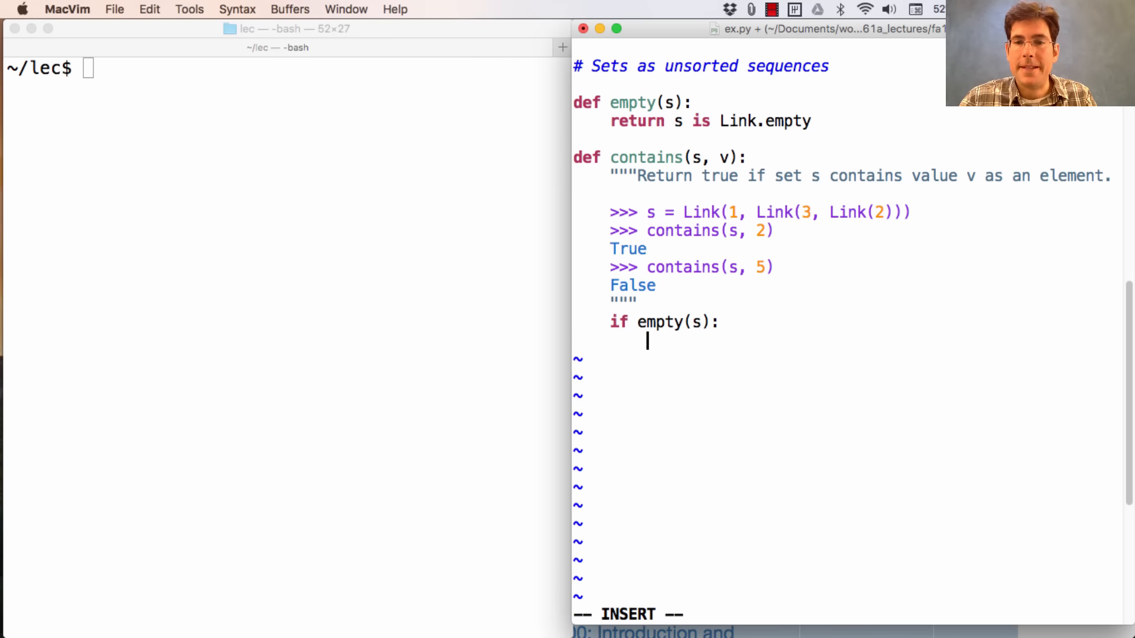
text(return F)
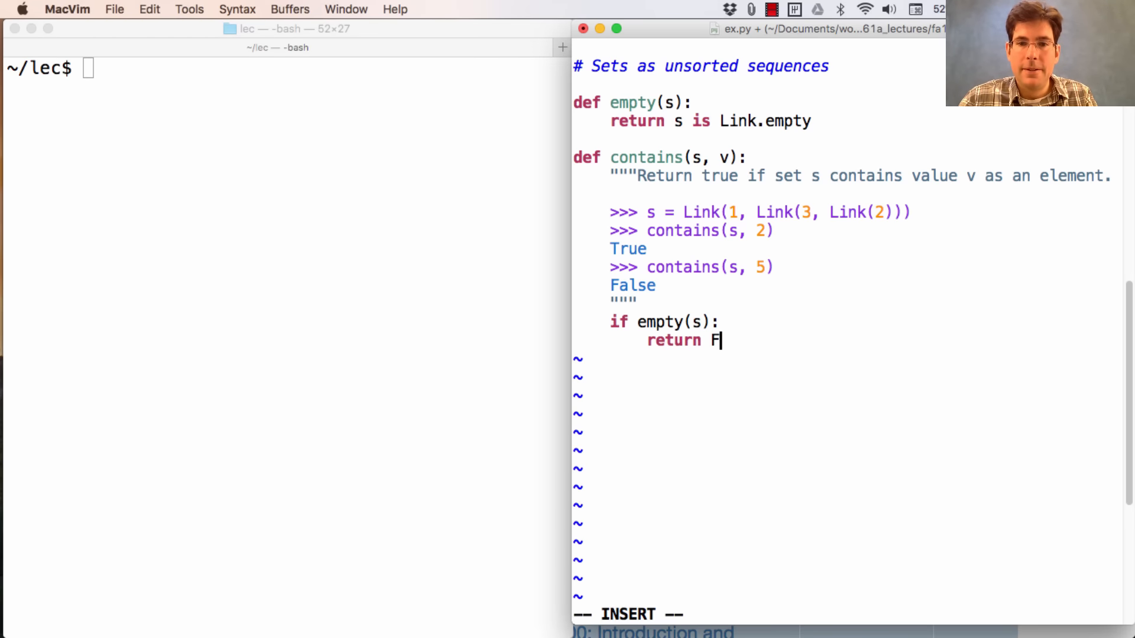
text(alse)
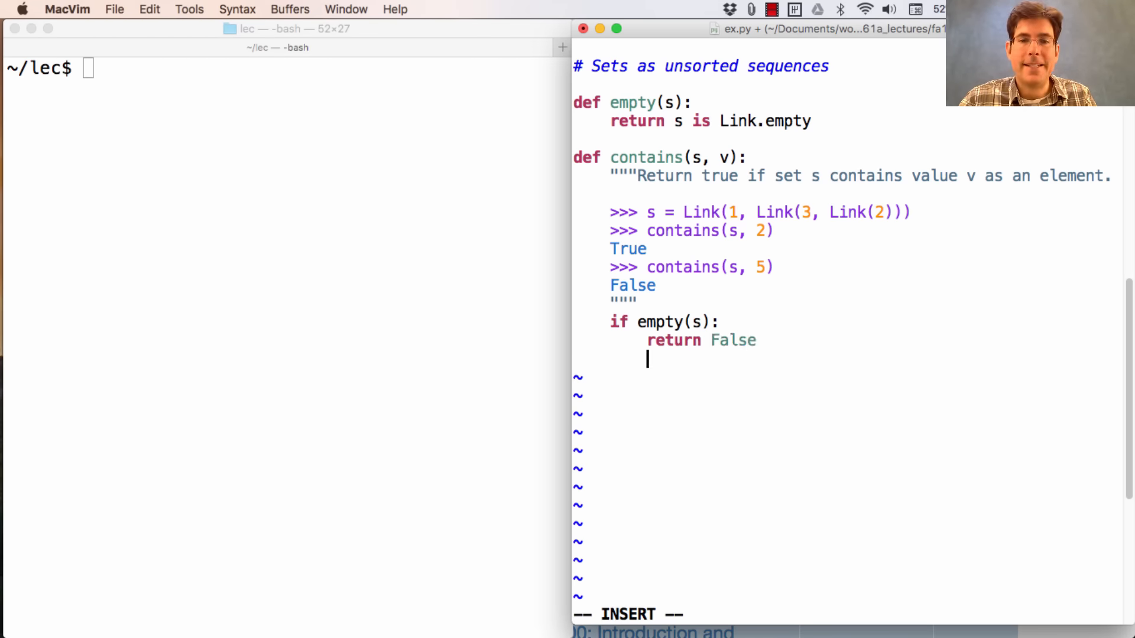
text(elif s.first)
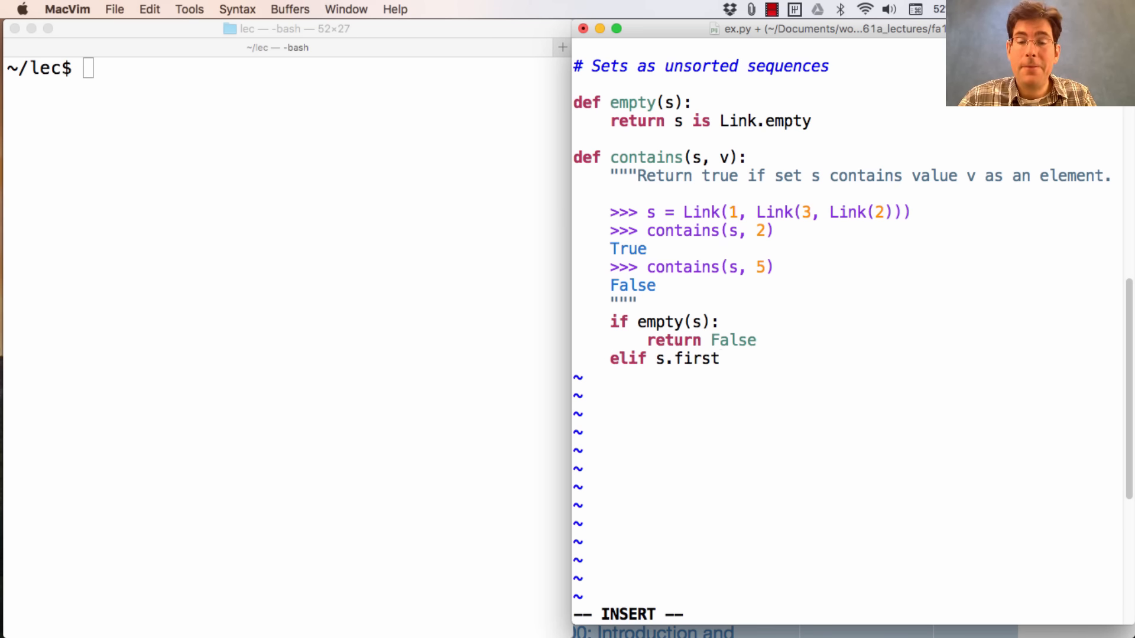
text(== v:)
text(return Tru)
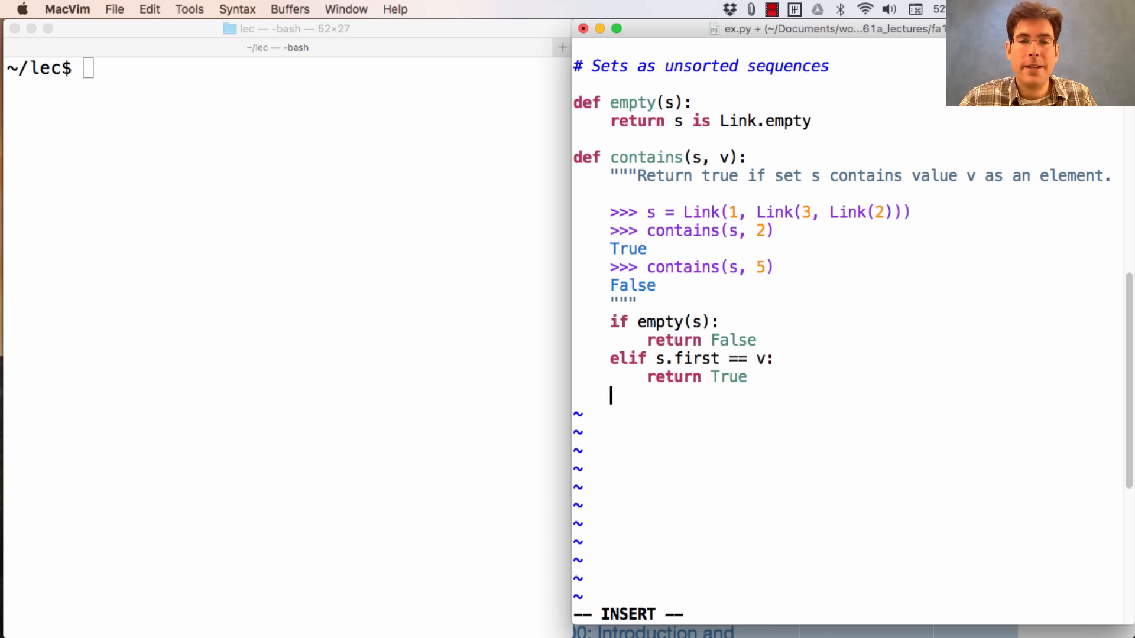
text(else:)
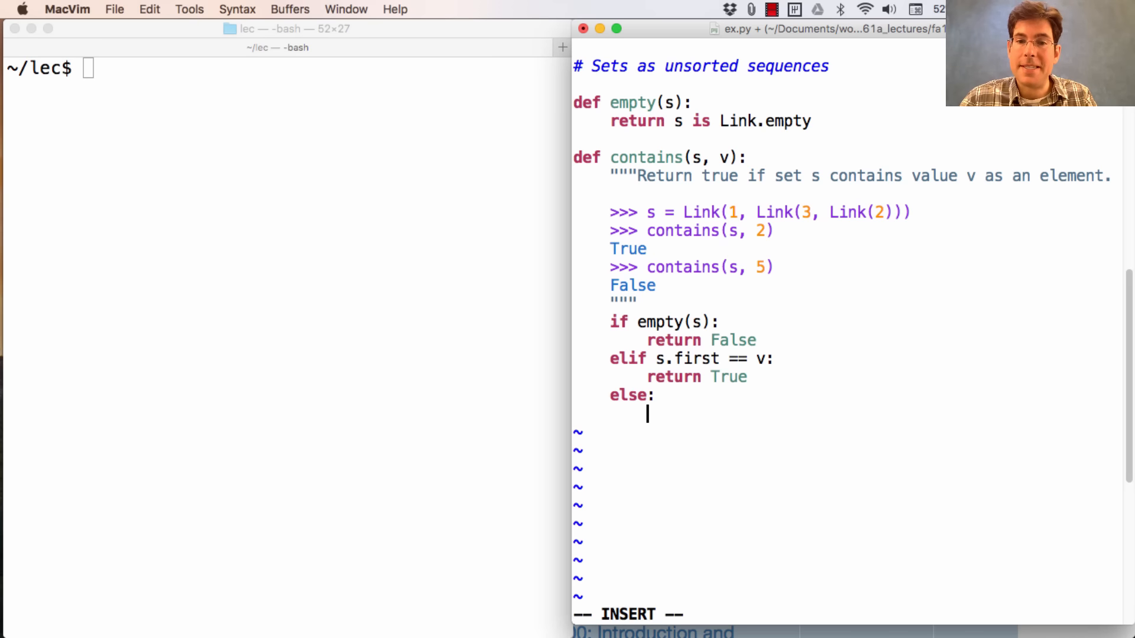
text(r)
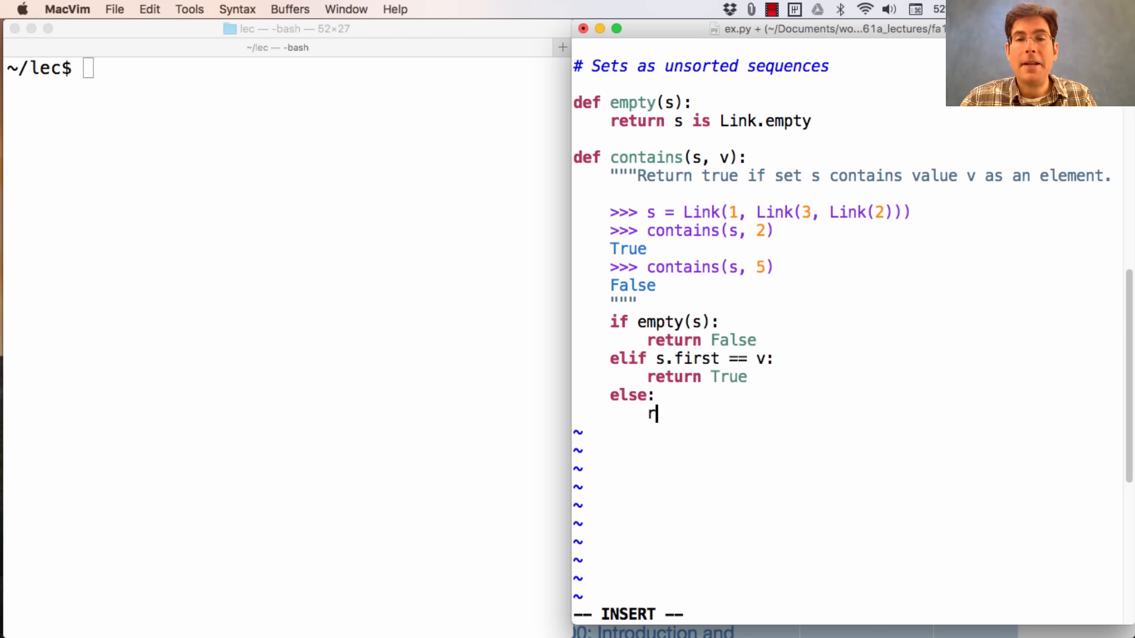
text(eturn)
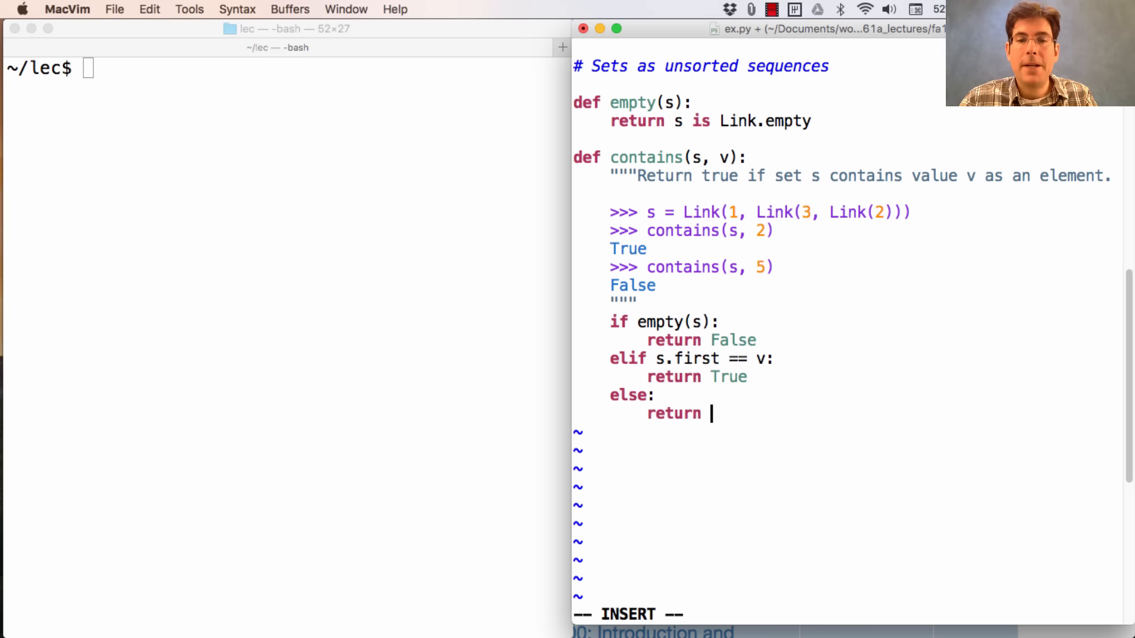
text(contains)
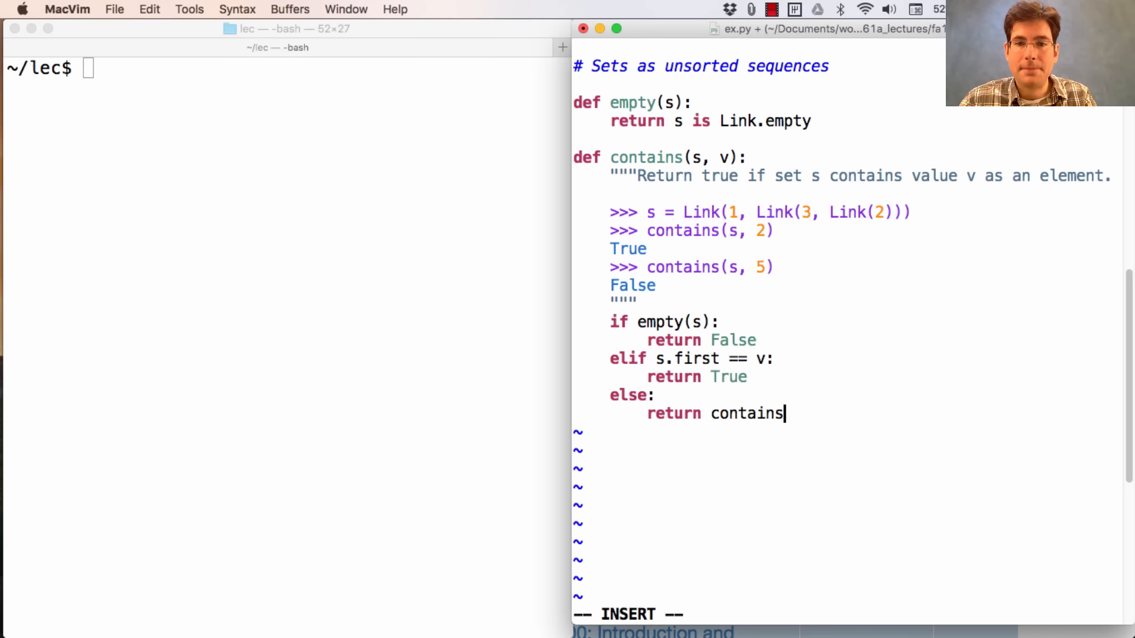
text((s.rest)
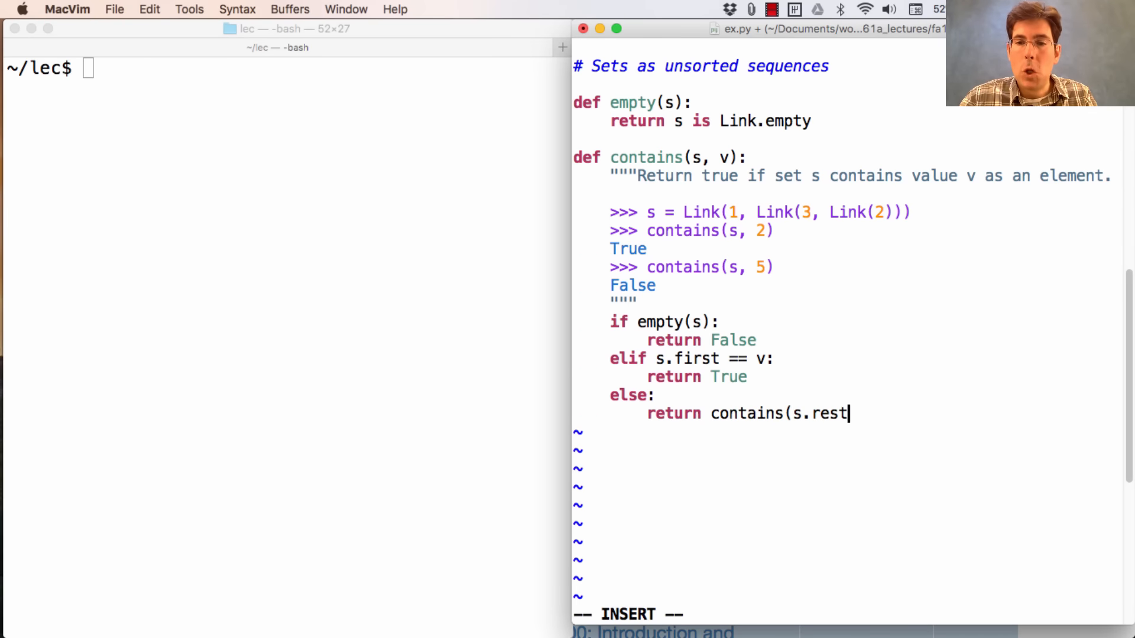
text(, v)
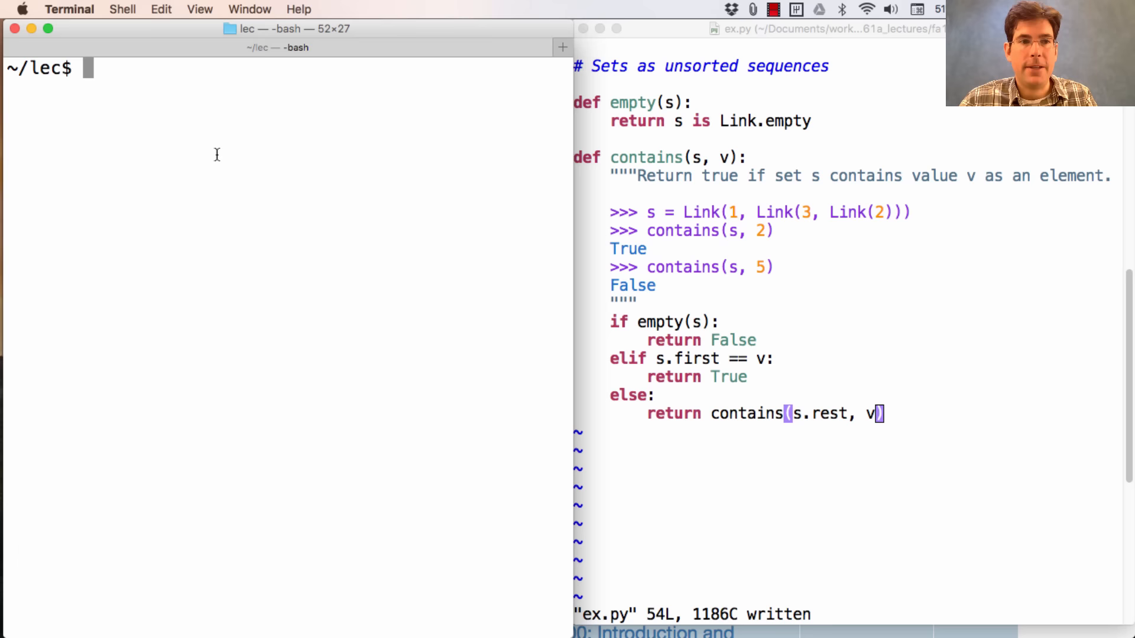
text(python3 -m docte)
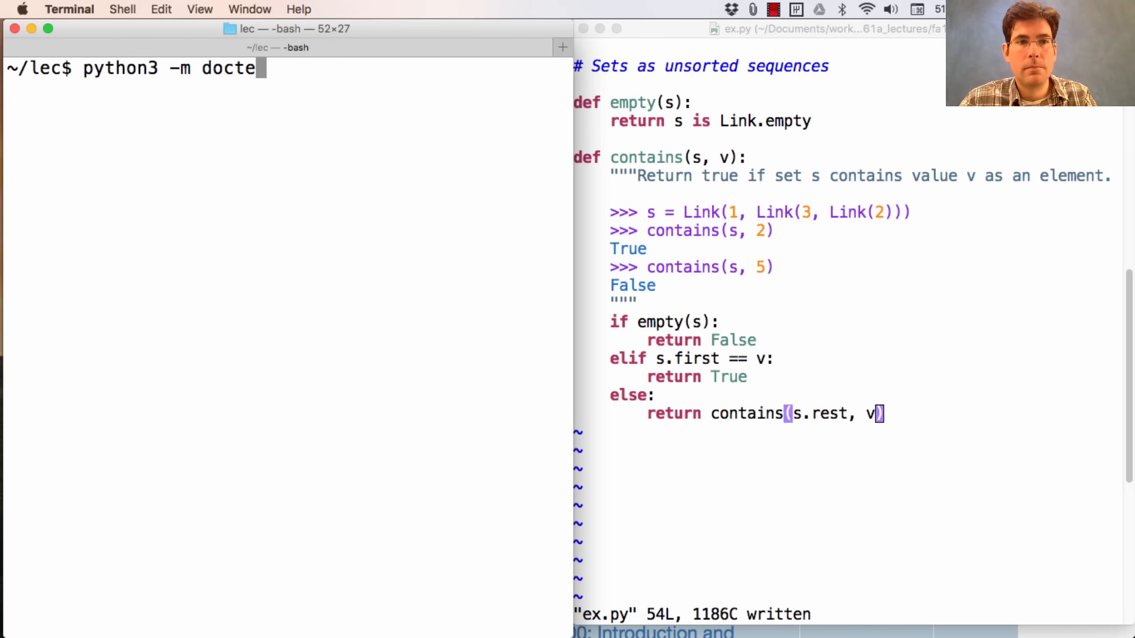